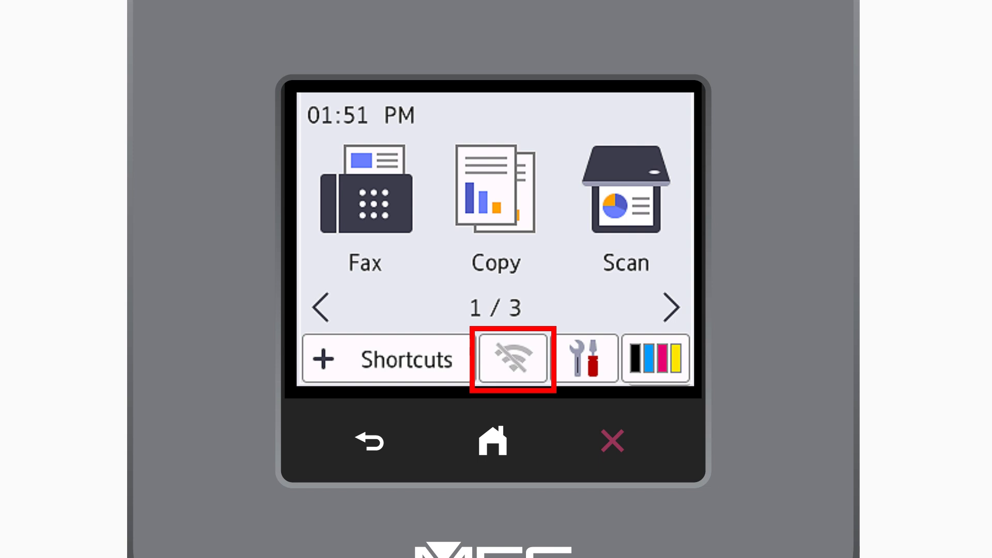
Step: Enable WLAN on the printer and confirm the WPS prompt to join the router
click(513, 359)
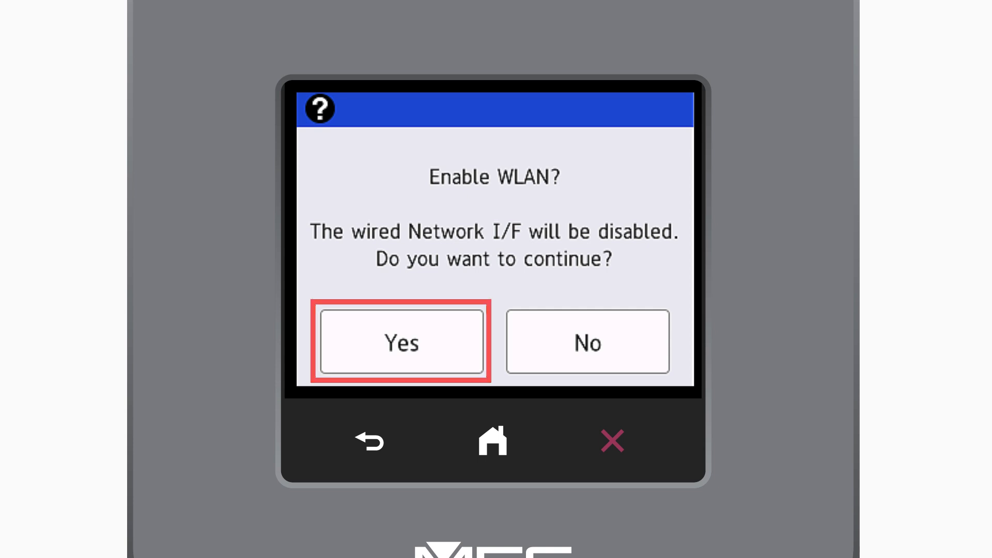
click(400, 341)
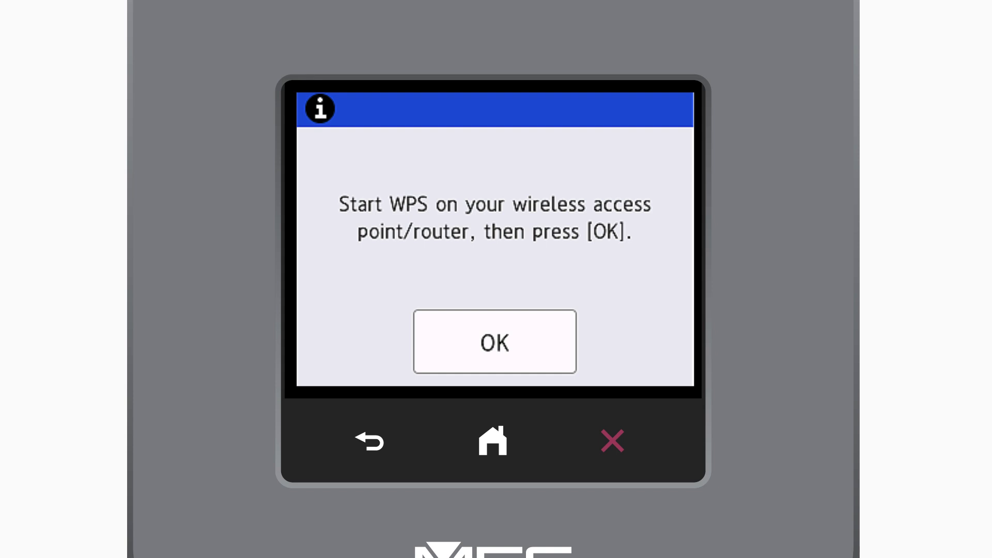
click(494, 342)
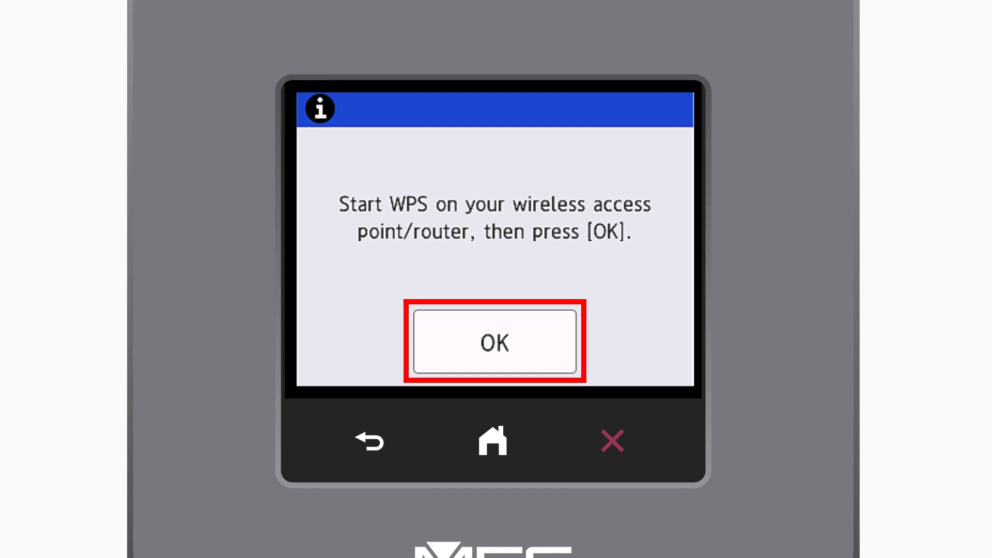
click(494, 342)
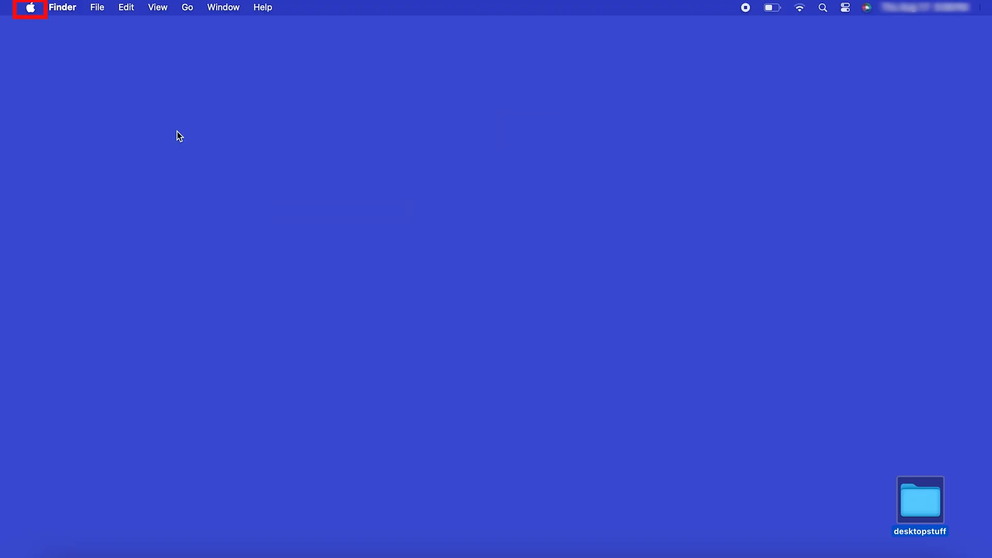
Step: Open System Settings from the Apple menu and go to Printers & Scanners
click(30, 7)
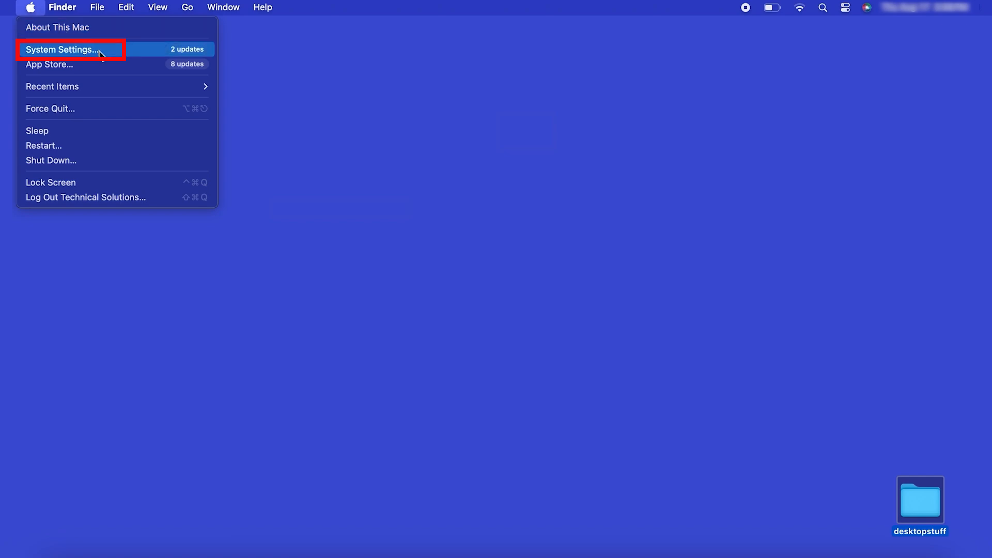
click(64, 49)
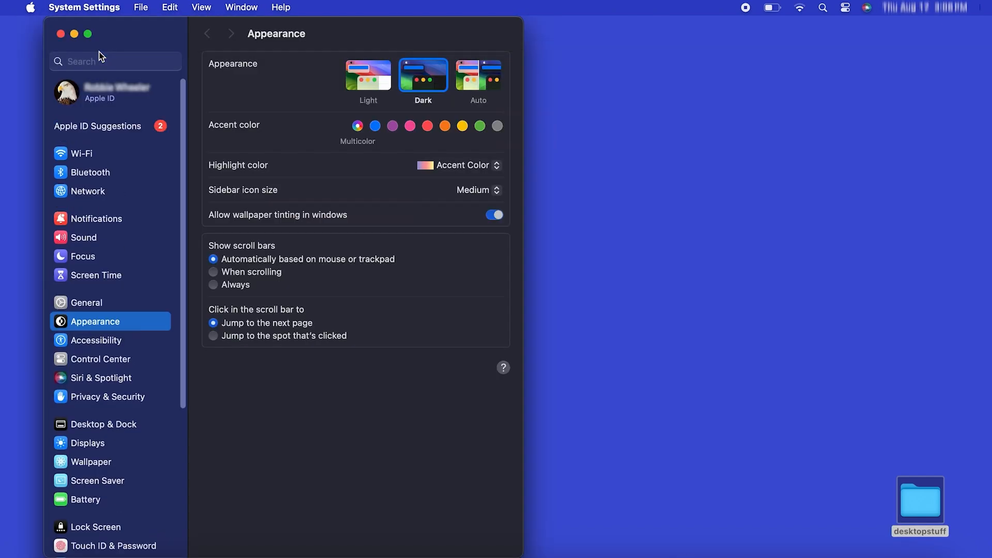
scroll(down, 3)
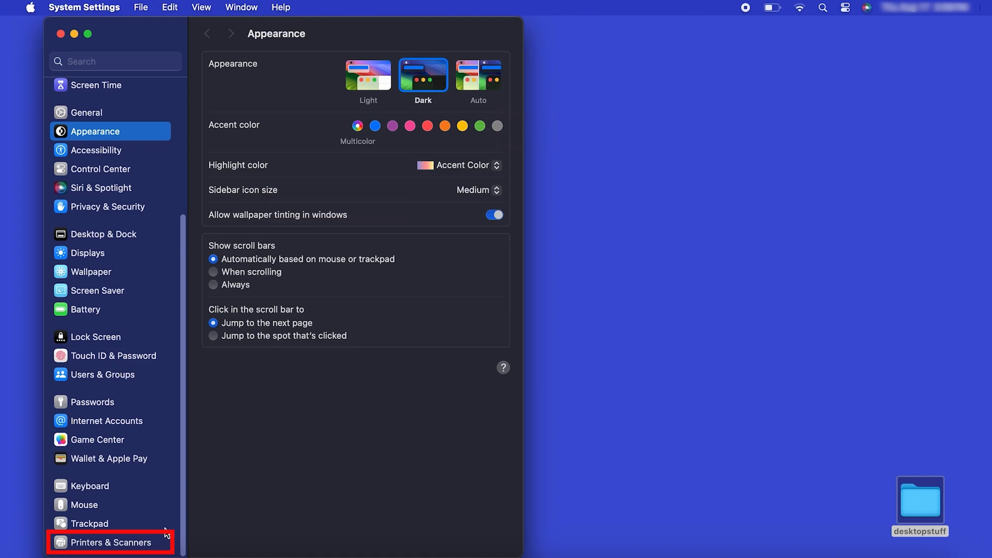
click(109, 542)
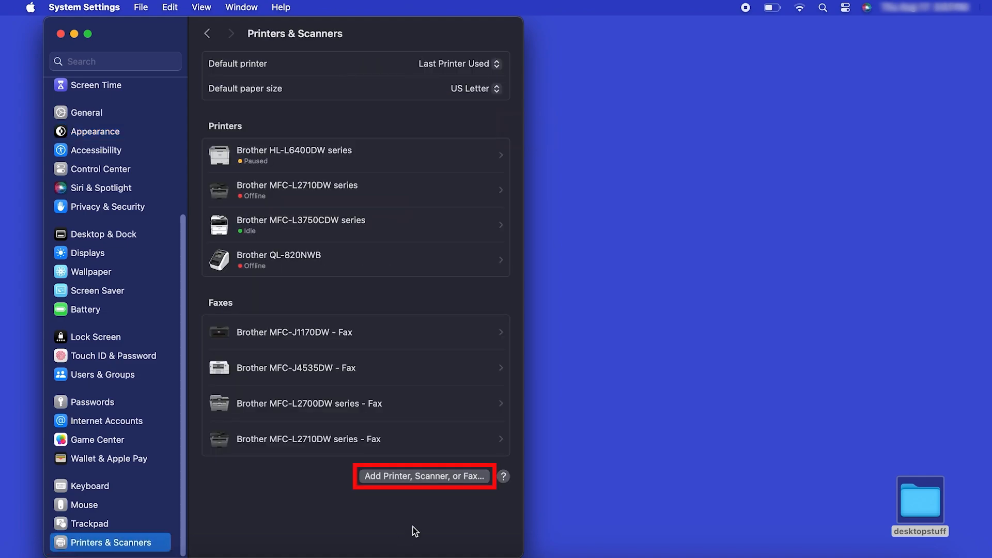
mouse_move(439, 483)
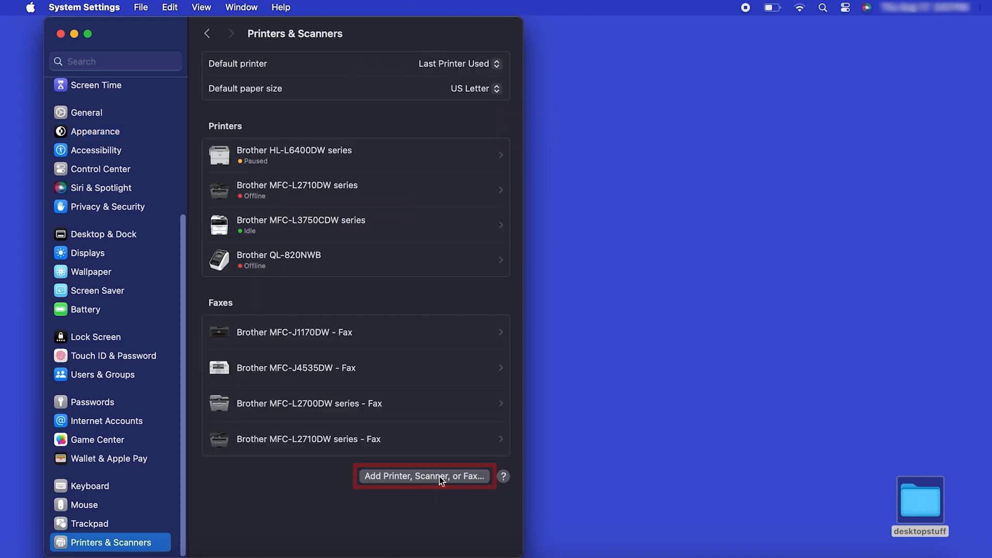
Step: Add the Brother MFC-L3780CDW from found devices and close System Settings
click(424, 475)
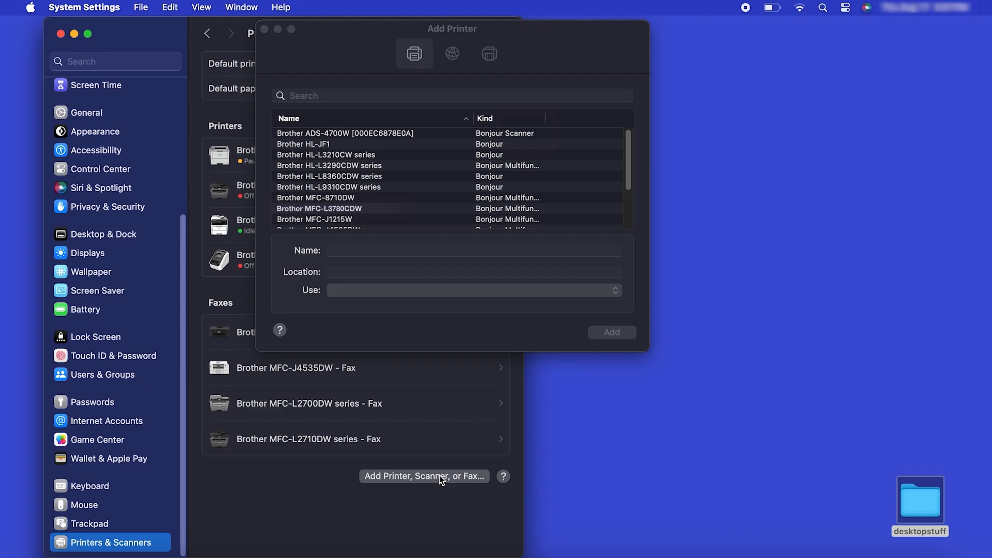
click(316, 209)
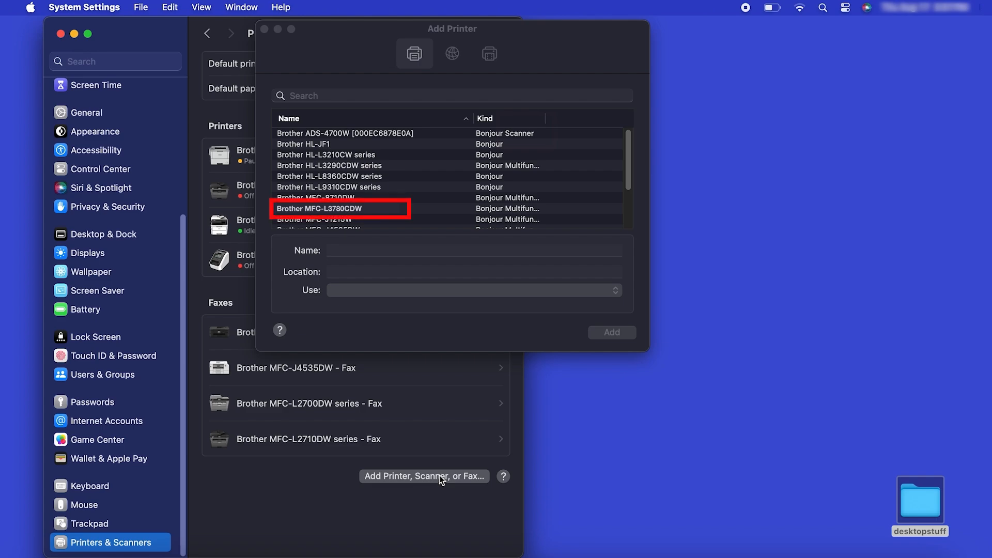
mouse_move(414, 238)
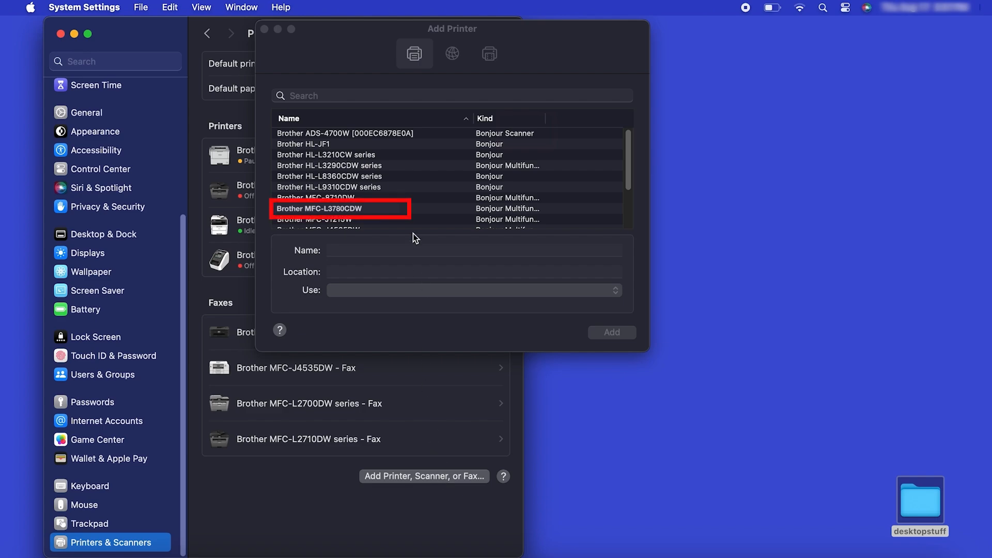
click(340, 209)
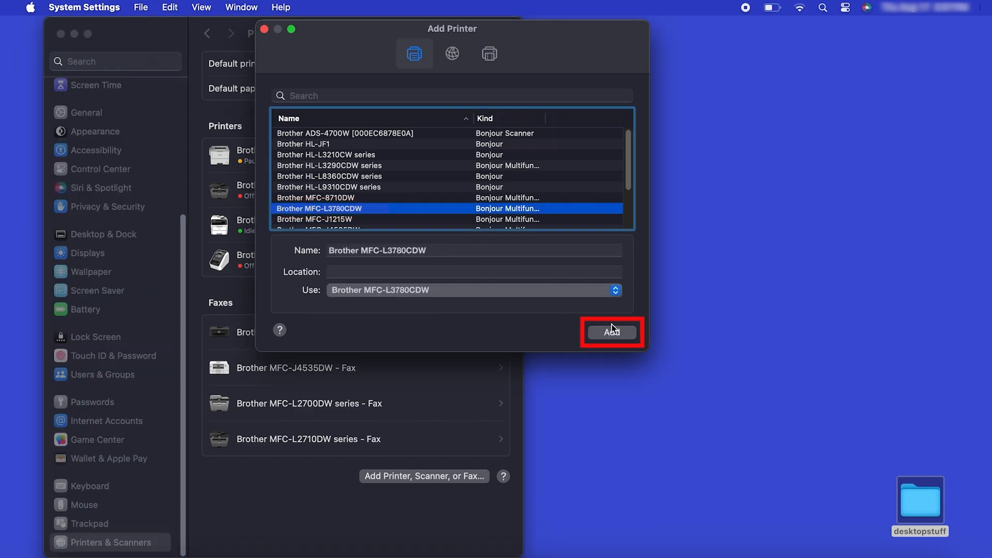
click(612, 332)
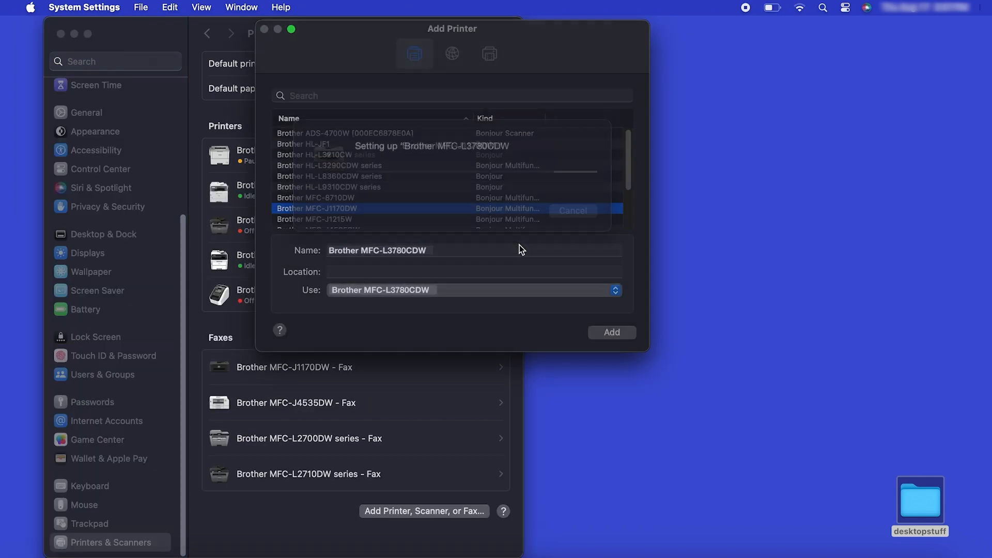
click(611, 333)
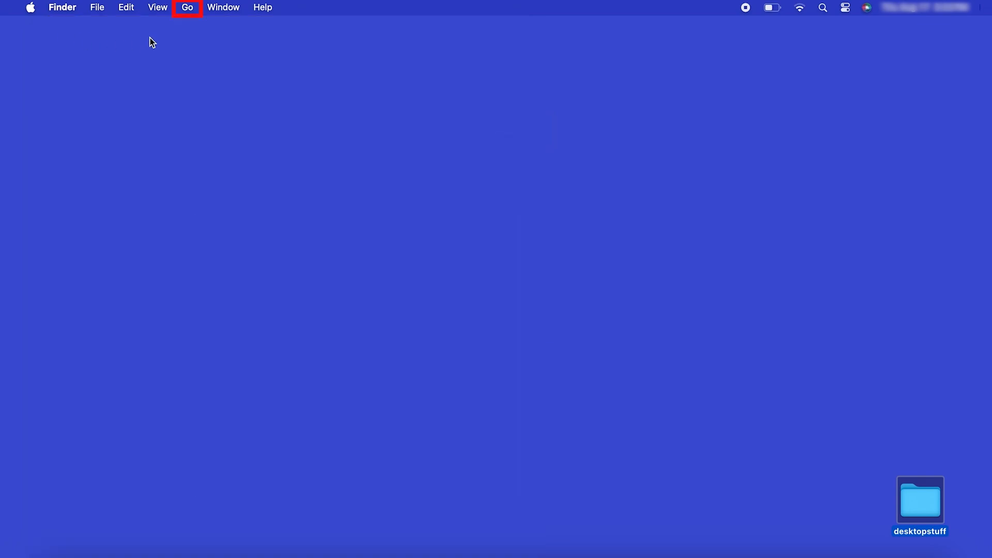
Step: Launch App Store from Finder's Go > Applications folder
click(191, 7)
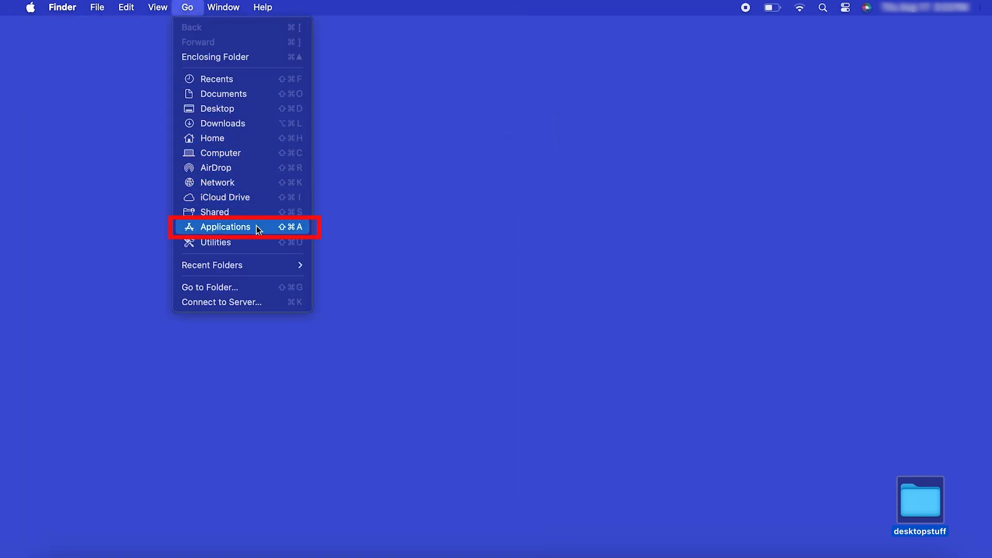
click(225, 226)
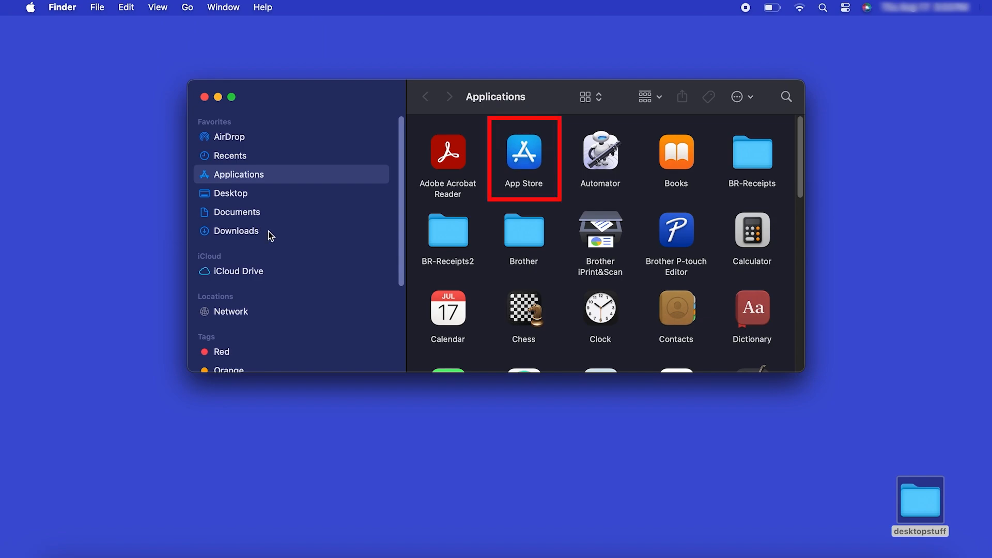
click(524, 155)
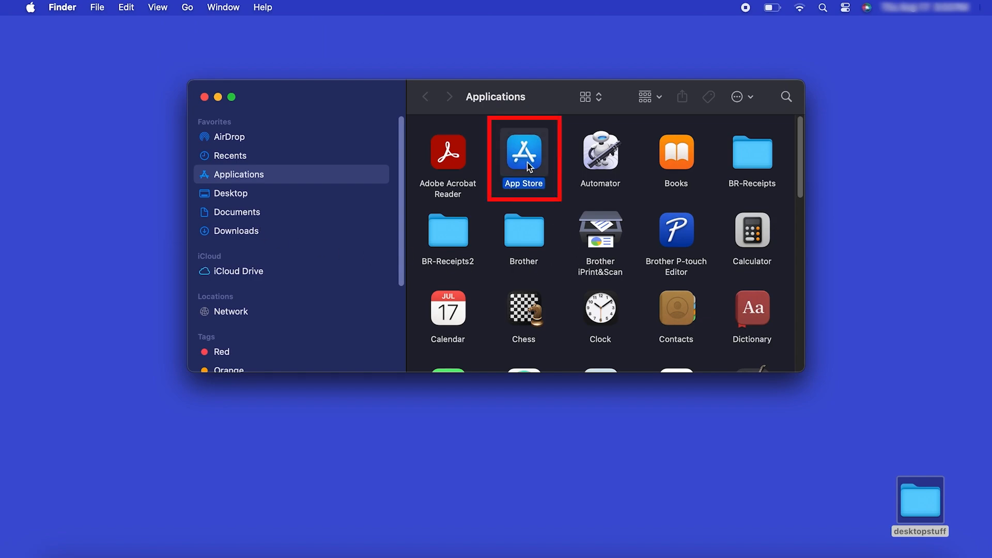
double_click(524, 155)
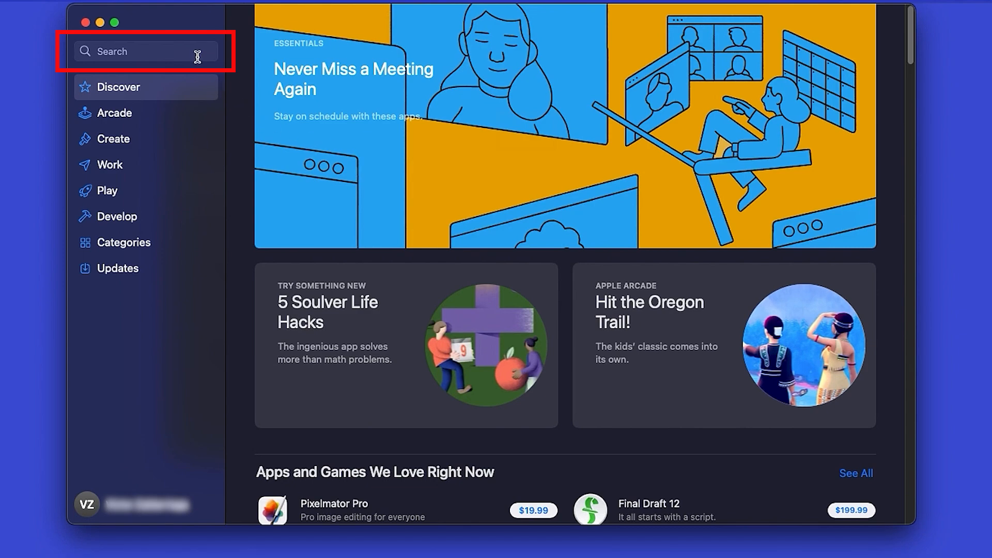
Step: Search 'brother', install Brother iPrint&Scan and launch it
text(brother)
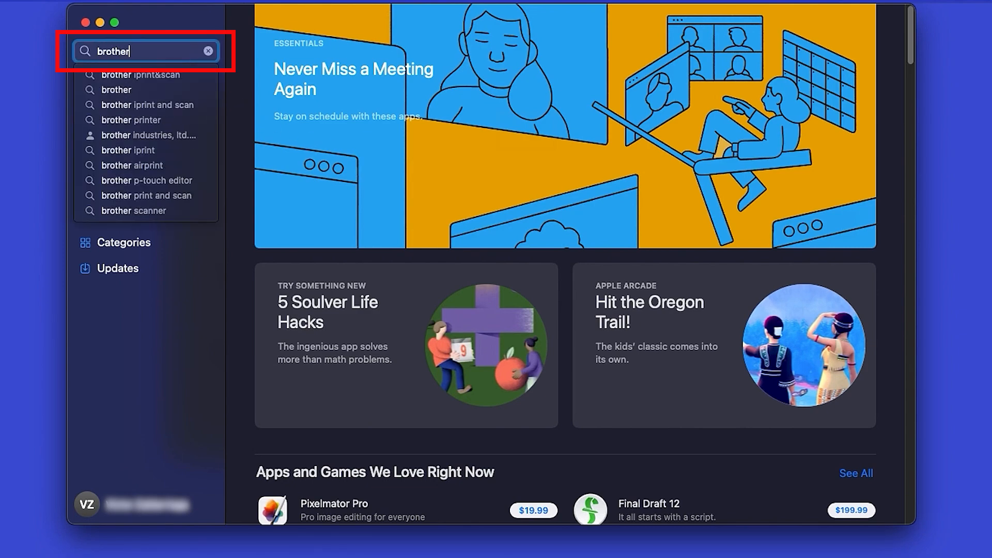
click(139, 74)
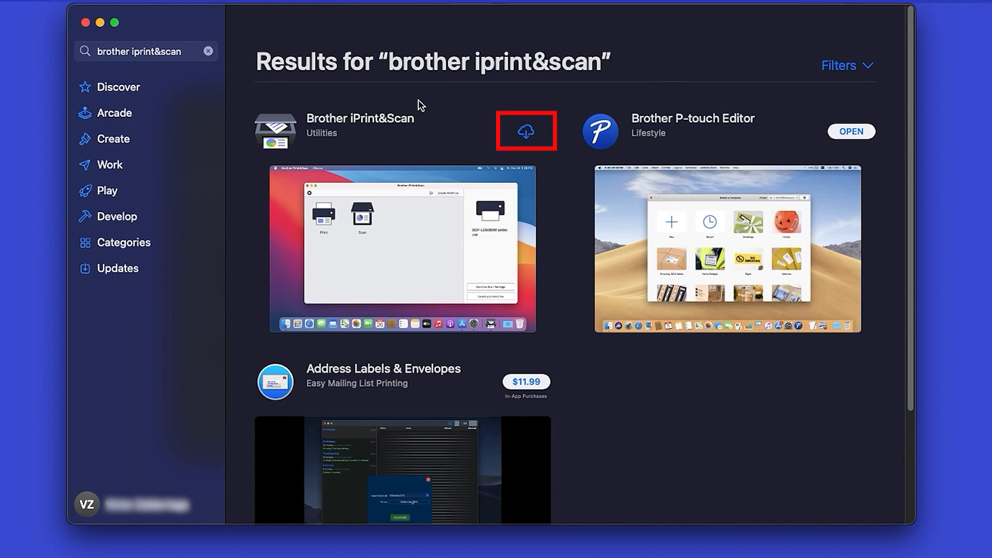
click(526, 131)
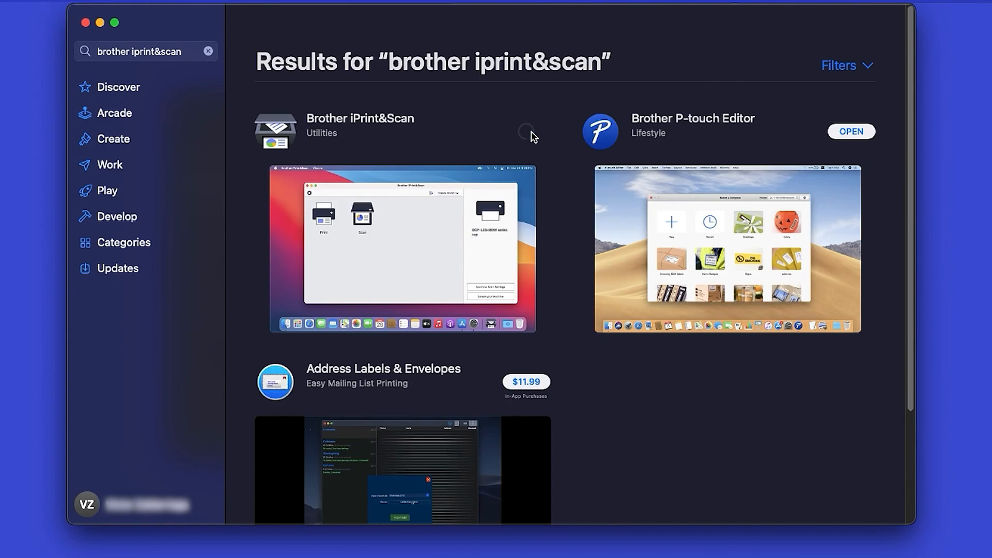
click(527, 131)
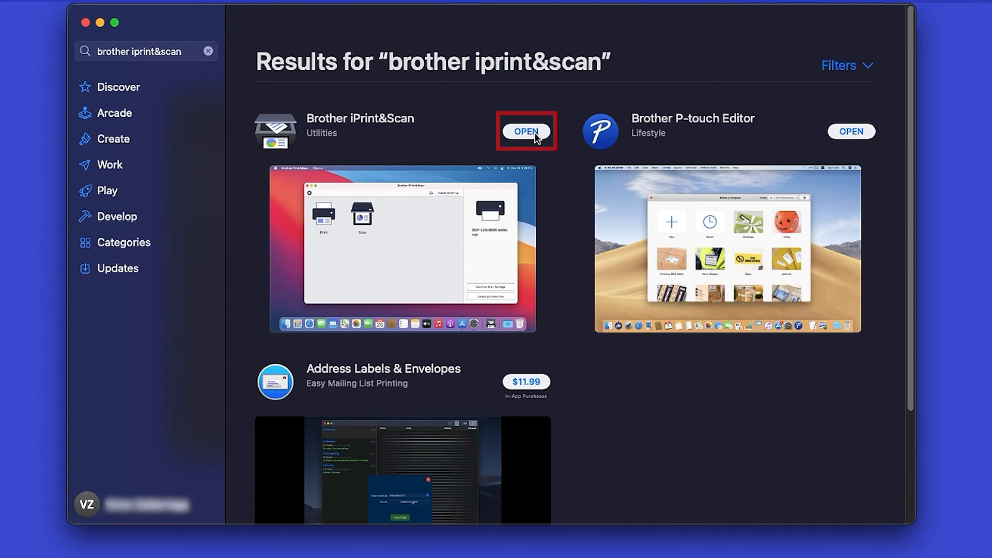
click(527, 131)
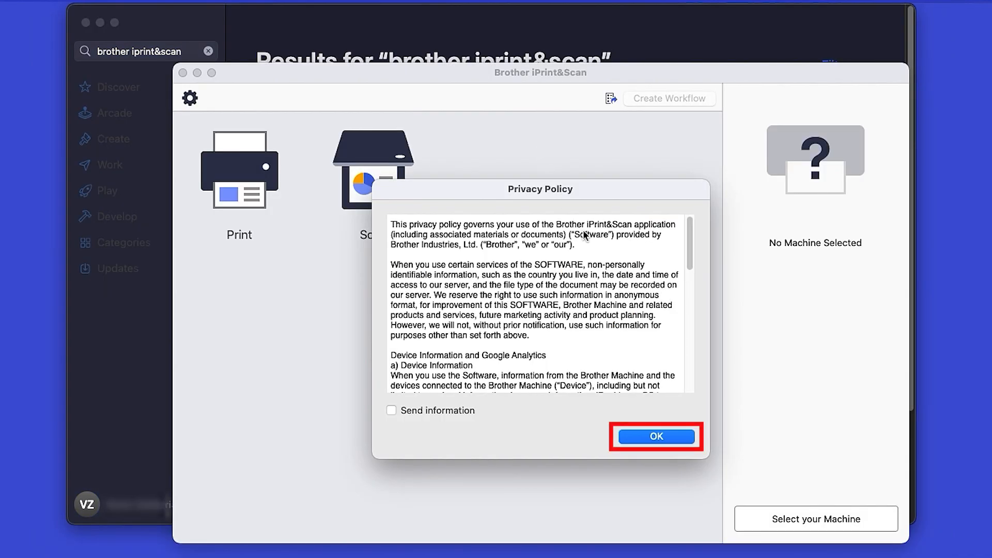
Step: Accept the privacy notice and select MFC-L3780CDW under Network as the machine
click(655, 436)
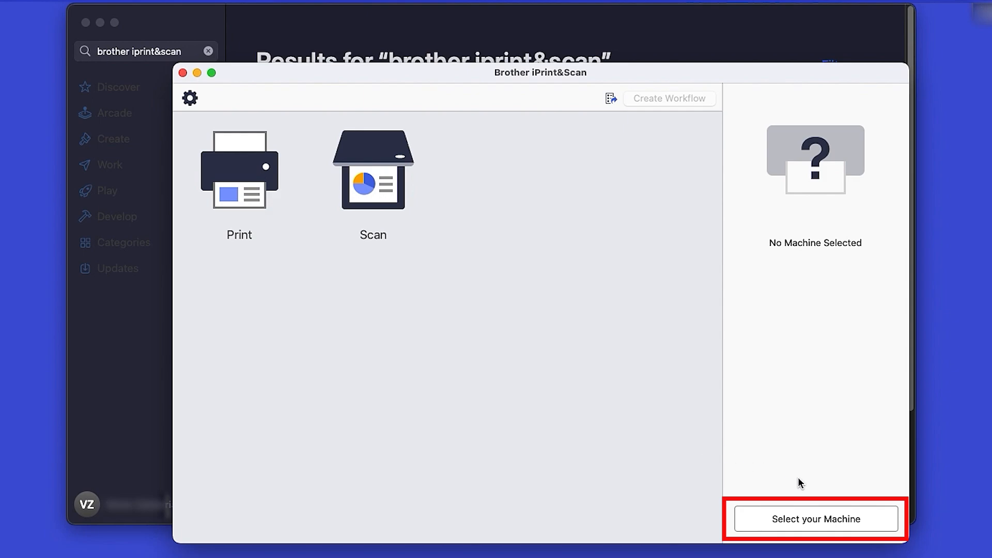
click(814, 518)
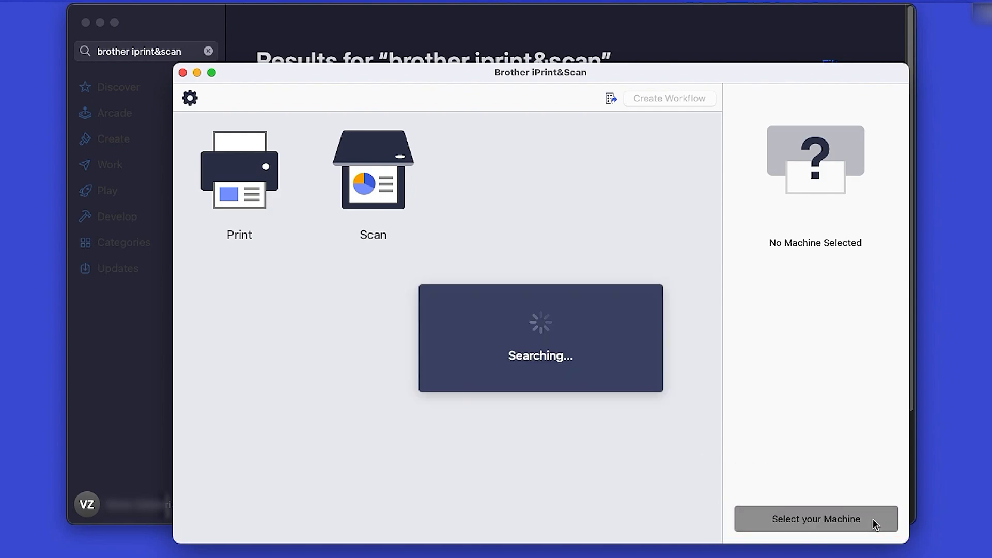
click(814, 520)
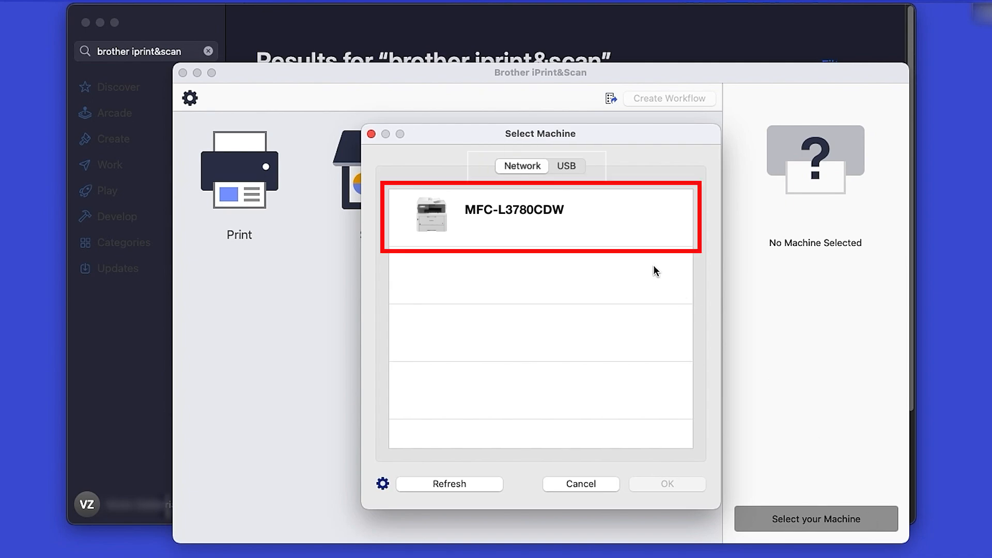
click(539, 217)
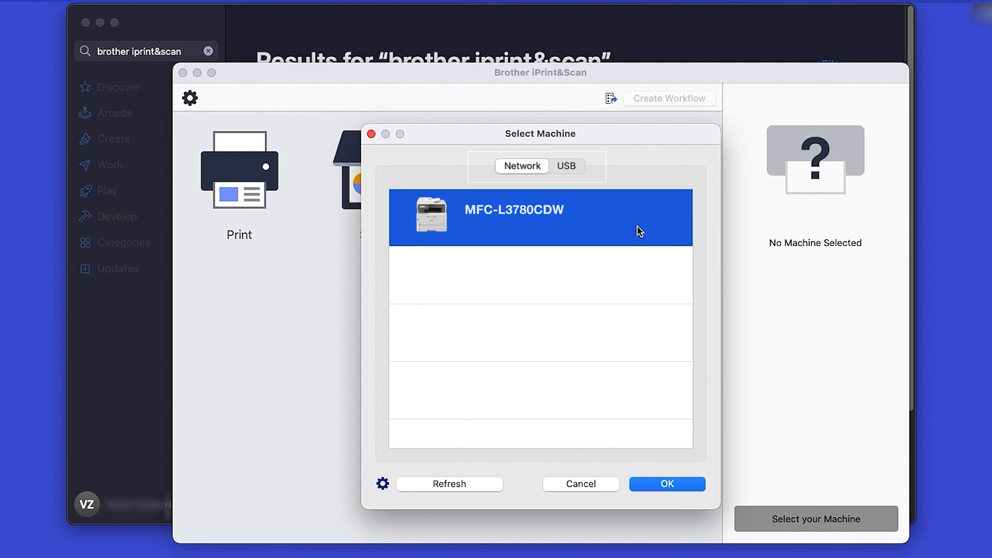
click(667, 483)
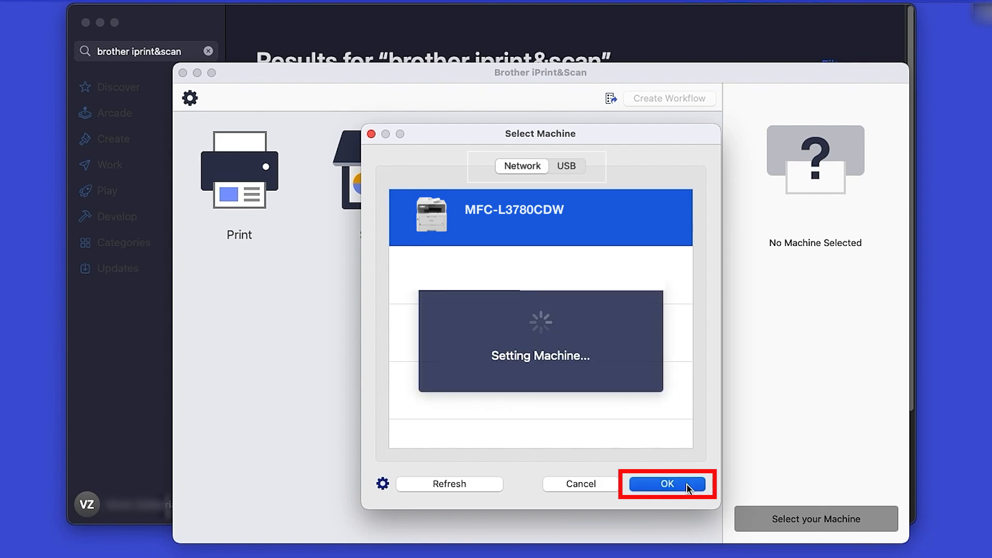
click(668, 484)
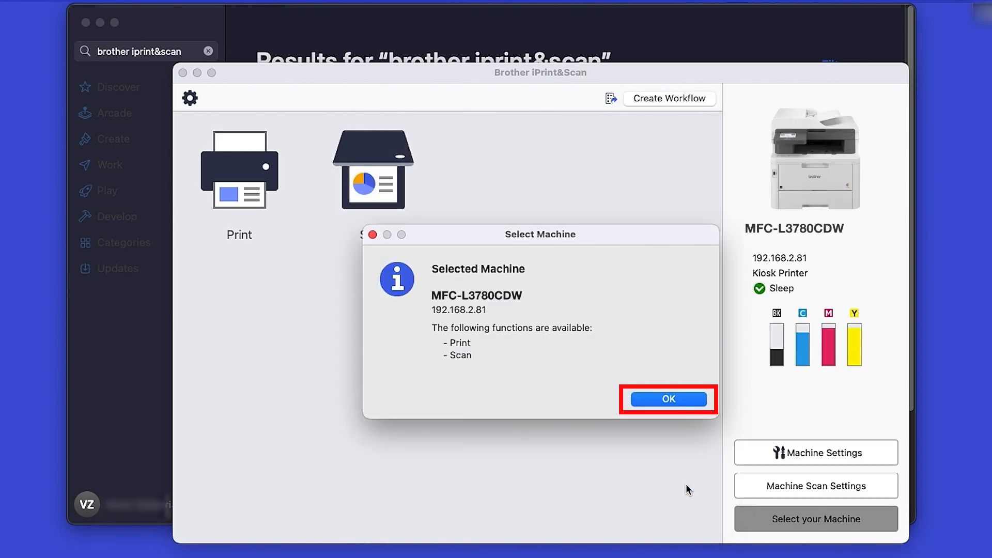
click(668, 399)
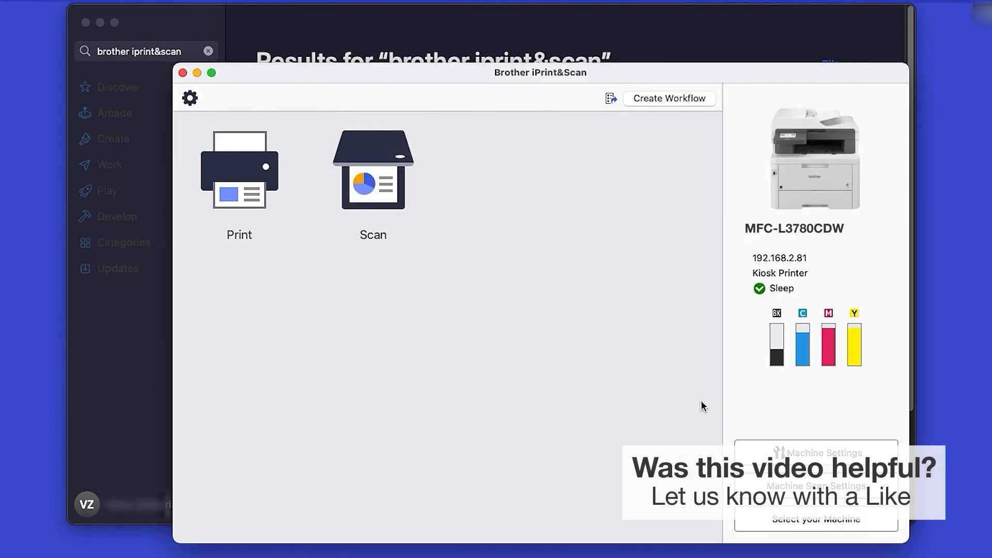